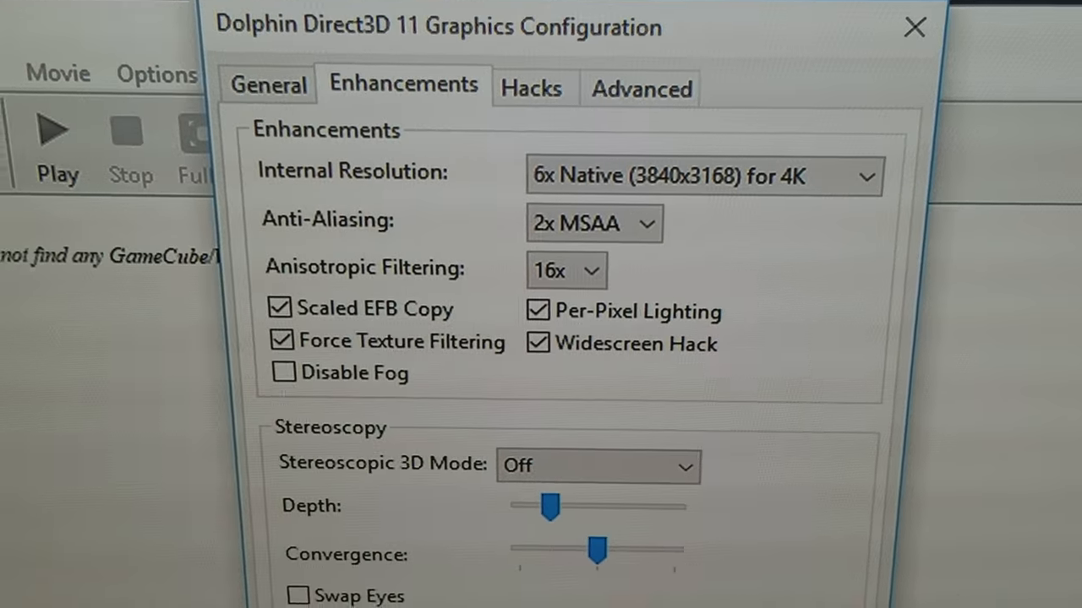
Step: Reveal the Internal Resolution choices, keeping 6x Native (3840x3168) for 4K selected
{"action": "scroll", "scroll_direction": "down", "scroll_amount": 3}
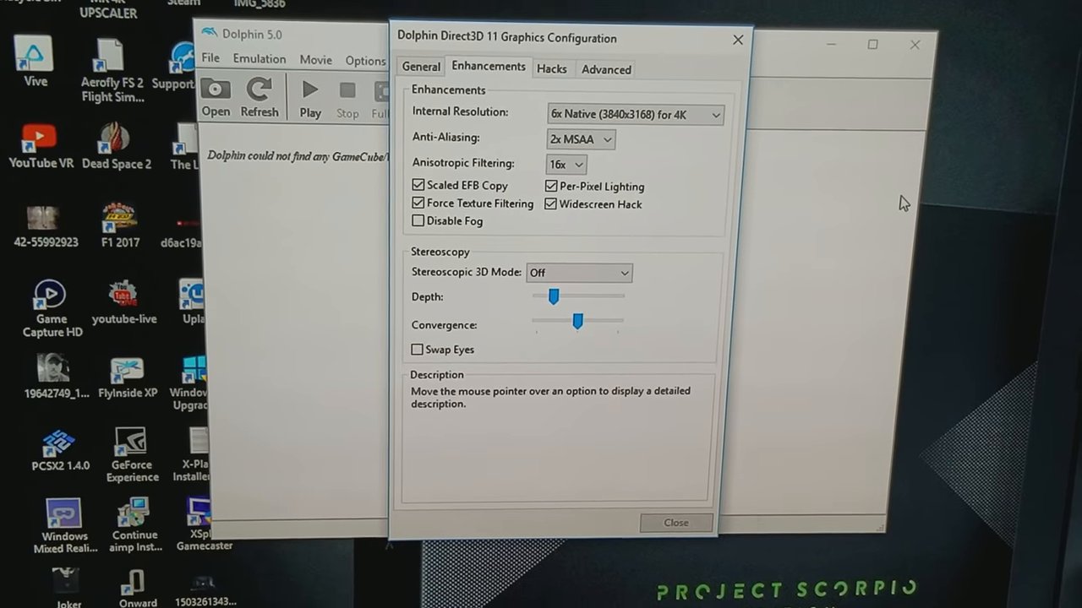
{"action": "left_click", "coordinate": [632, 115]}
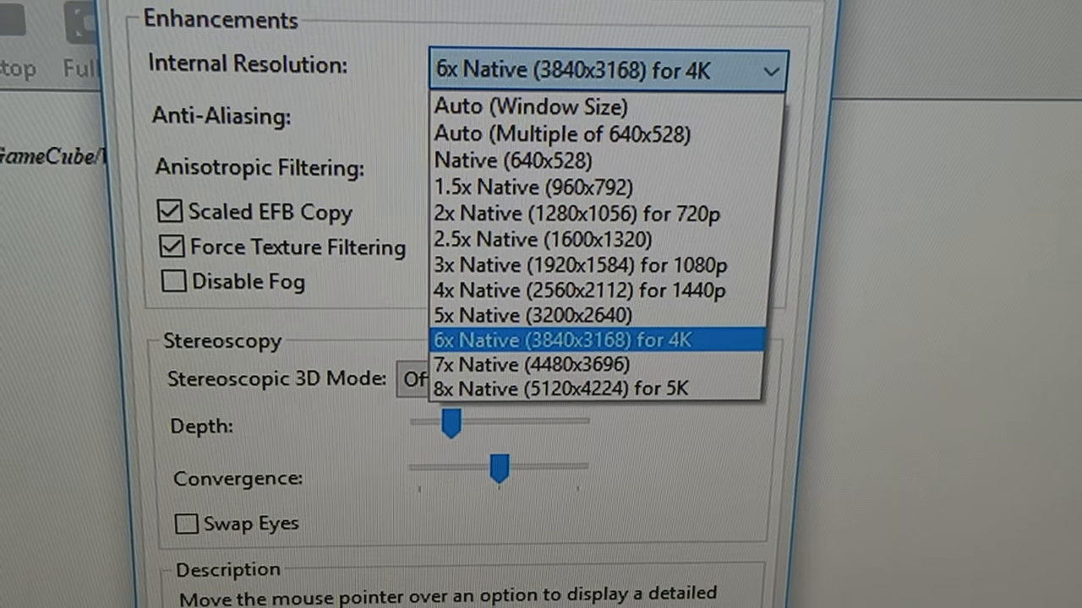